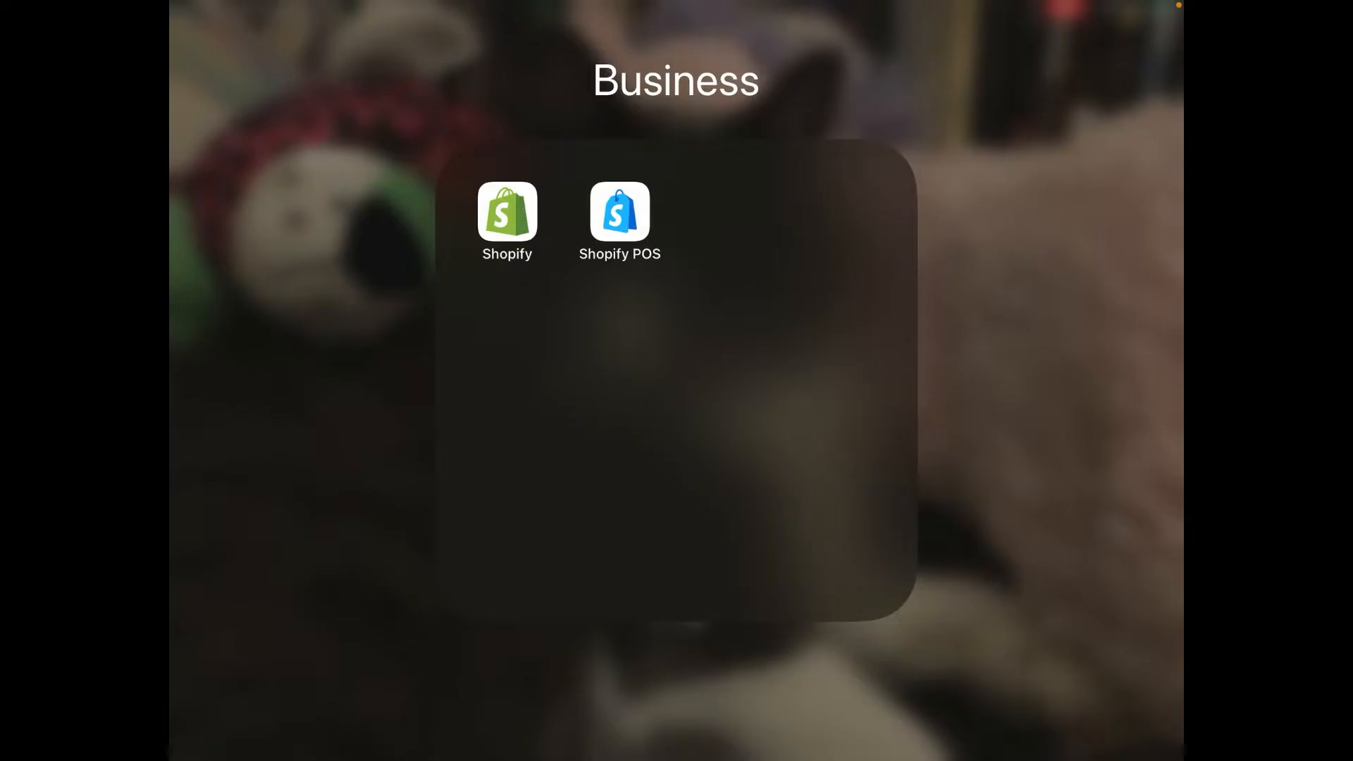
# Launch the Shopify app from the Business folder on the Home Screen
pyautogui.click(507, 212)
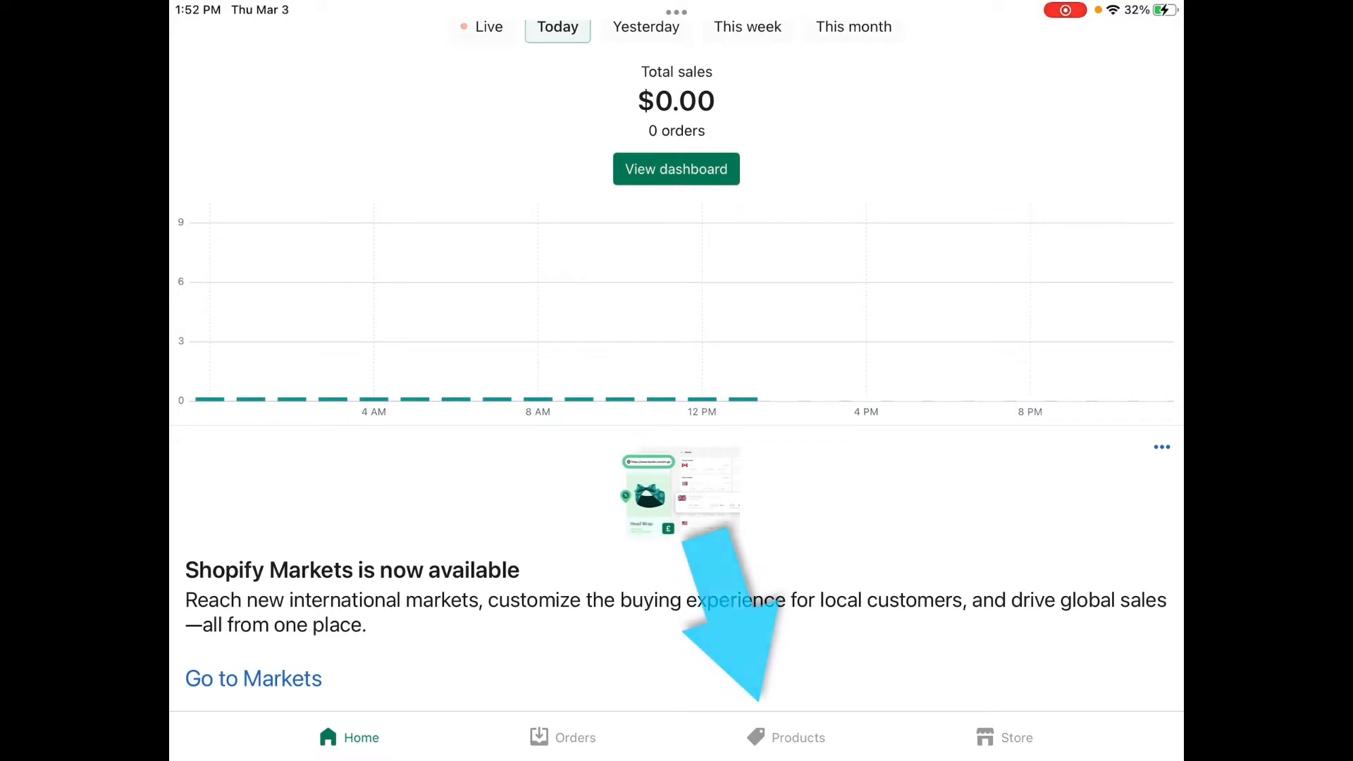
# Start a new product from the Products section using + and Add product
pyautogui.click(796, 737)
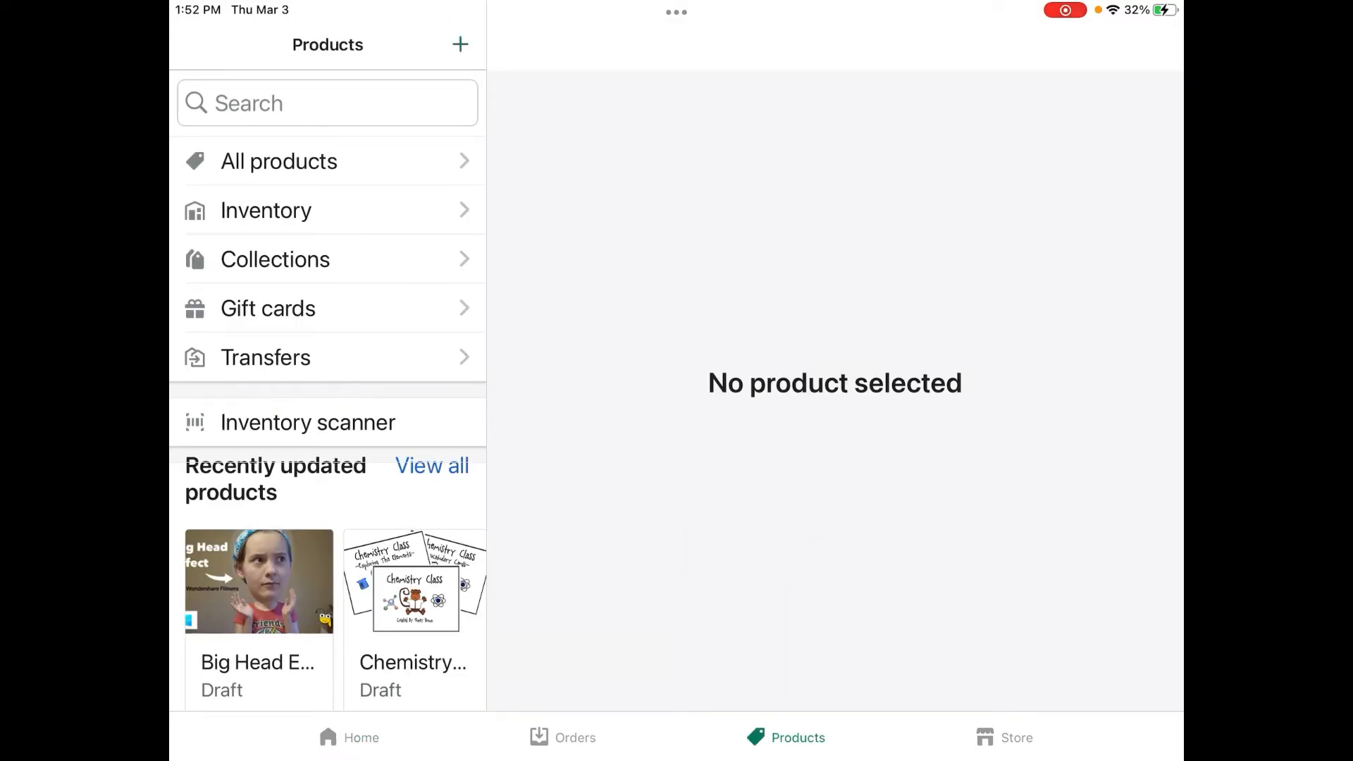
pyautogui.click(460, 43)
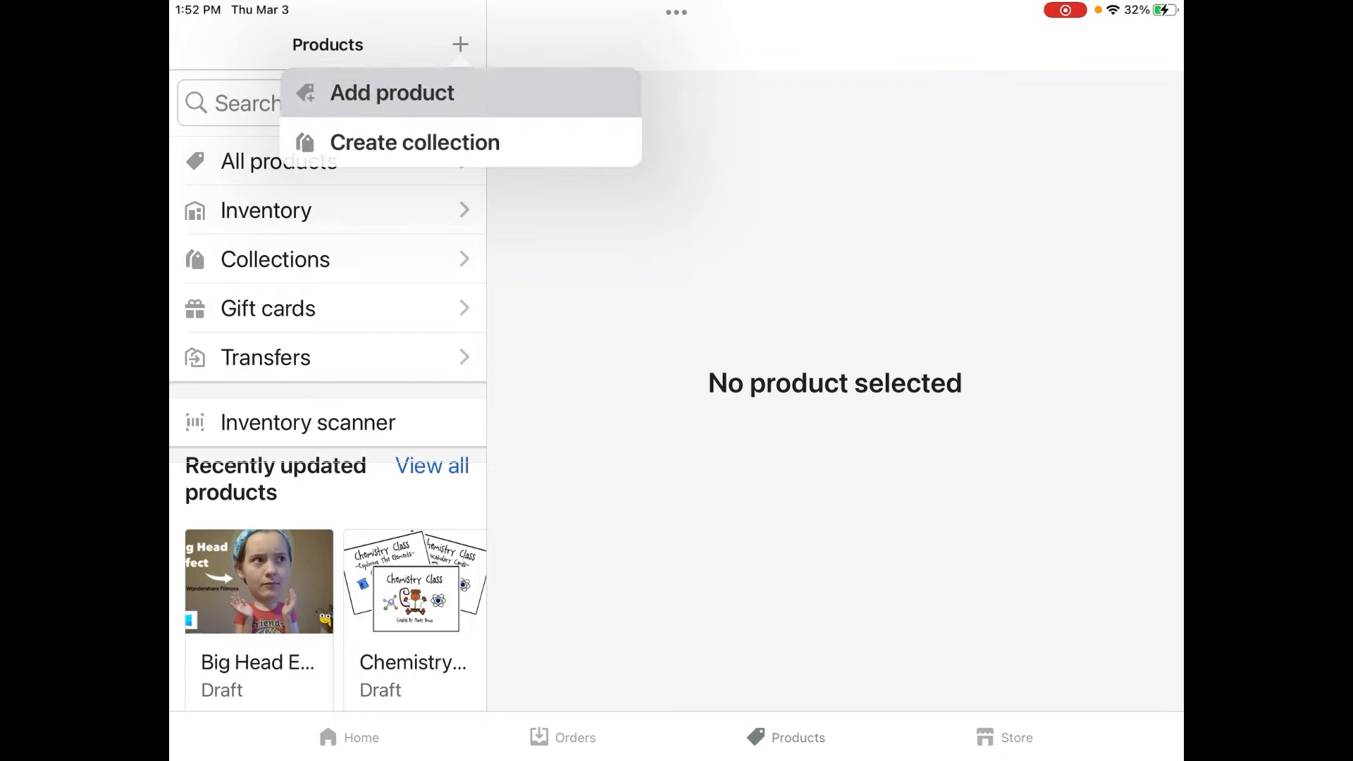
pyautogui.click(392, 92)
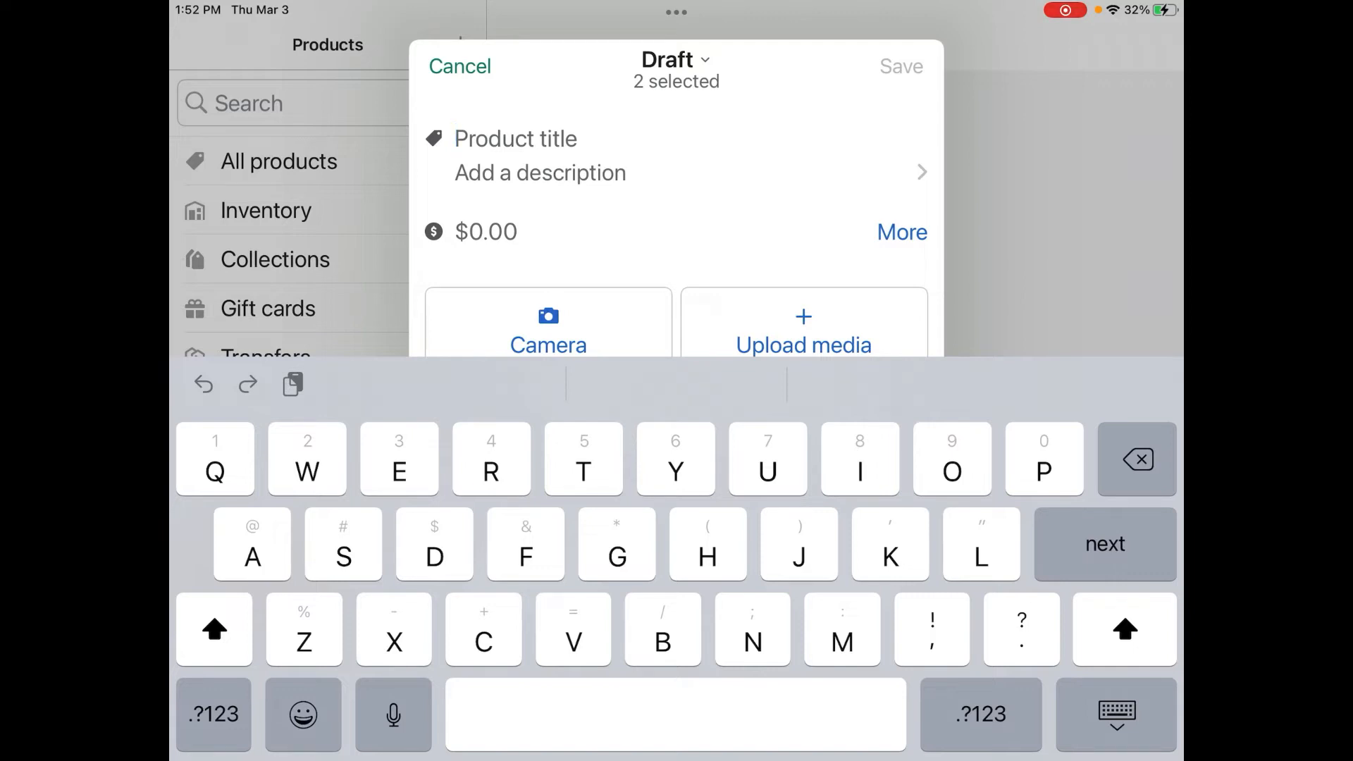
# Title the product 'Infinity Scarf' with description 'This is a handmade scarf.'
pyautogui.write('Infinity Scarf')
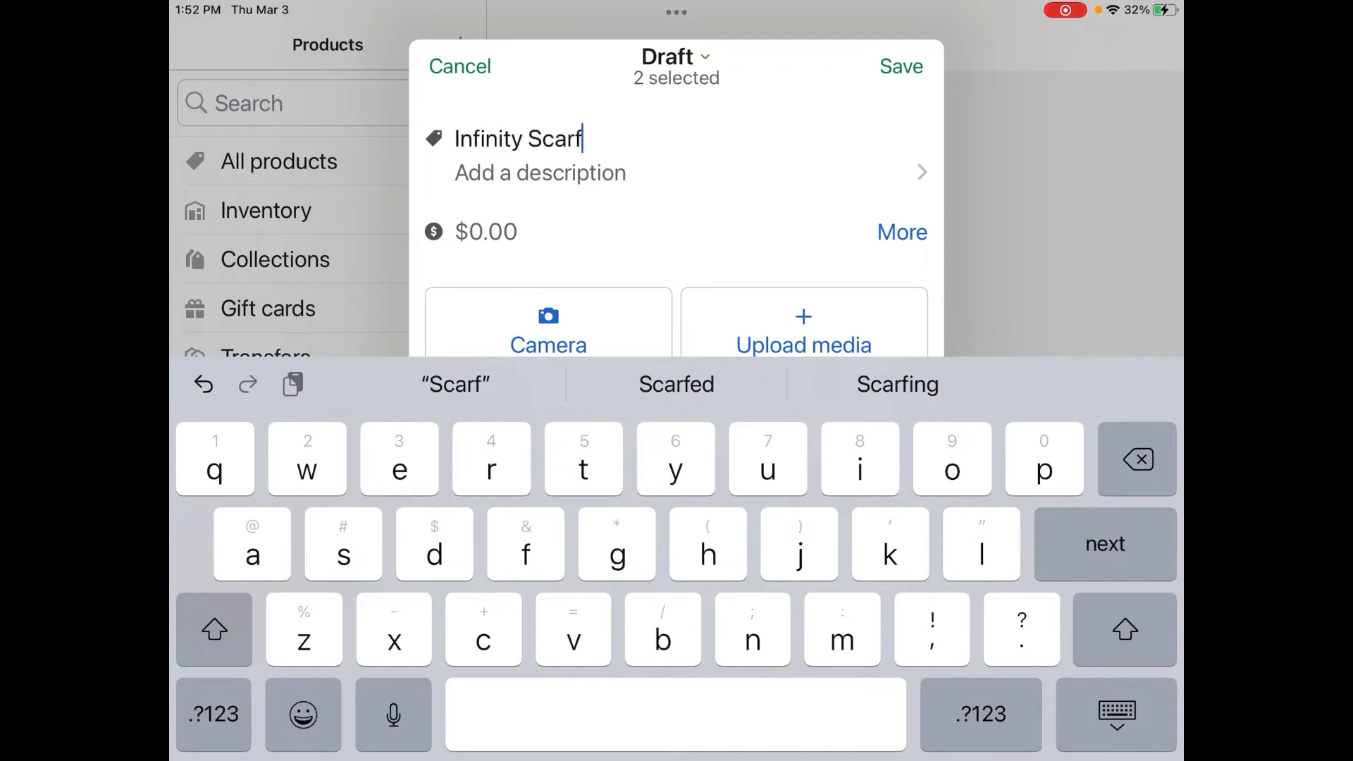
pyautogui.click(540, 173)
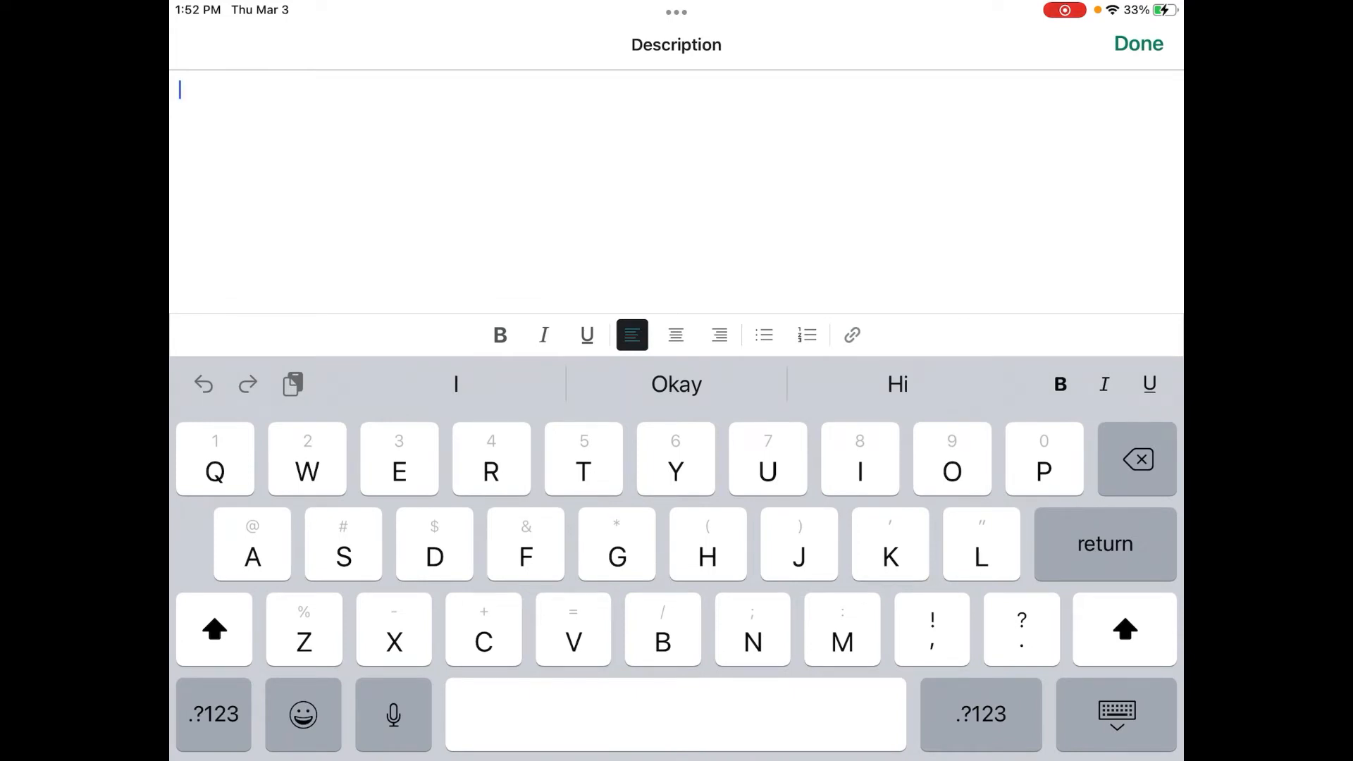
pyautogui.write('This is a handmade scarf.')
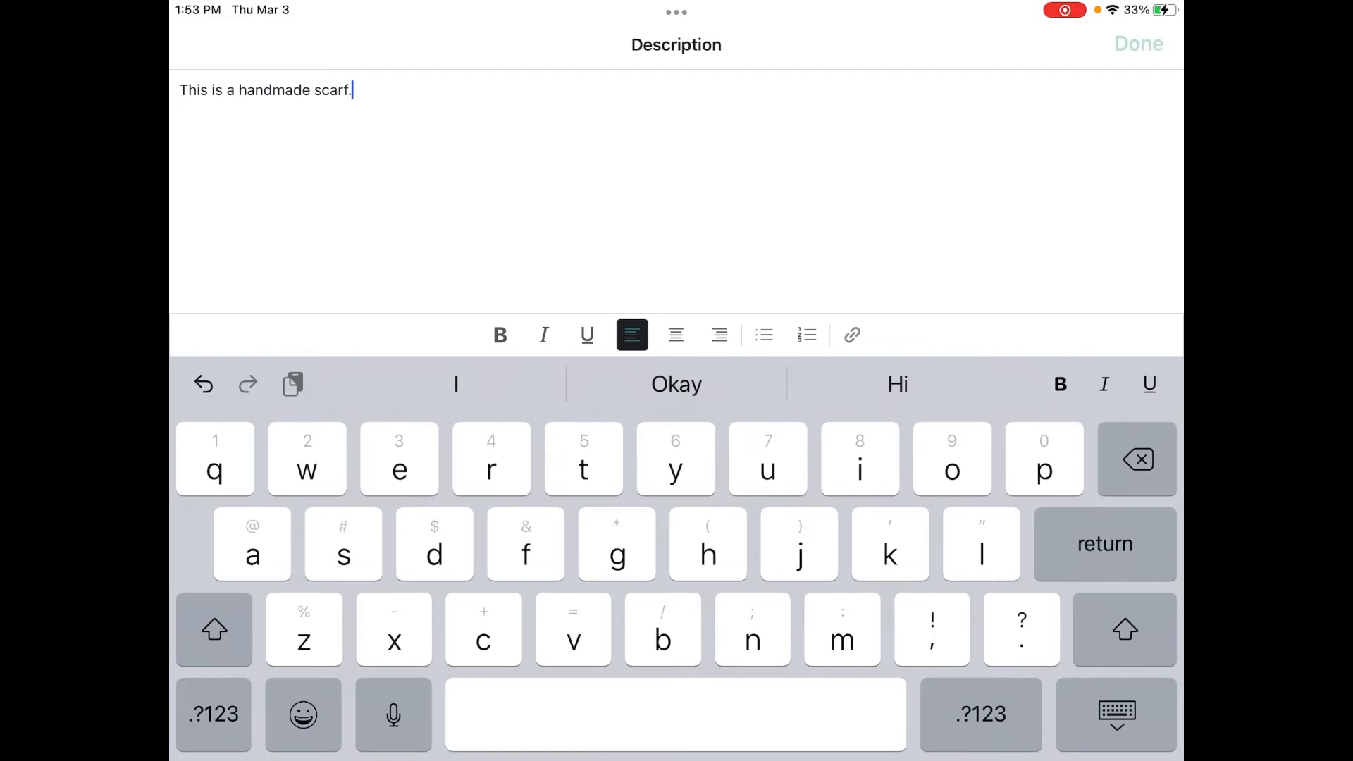
pyautogui.click(1137, 43)
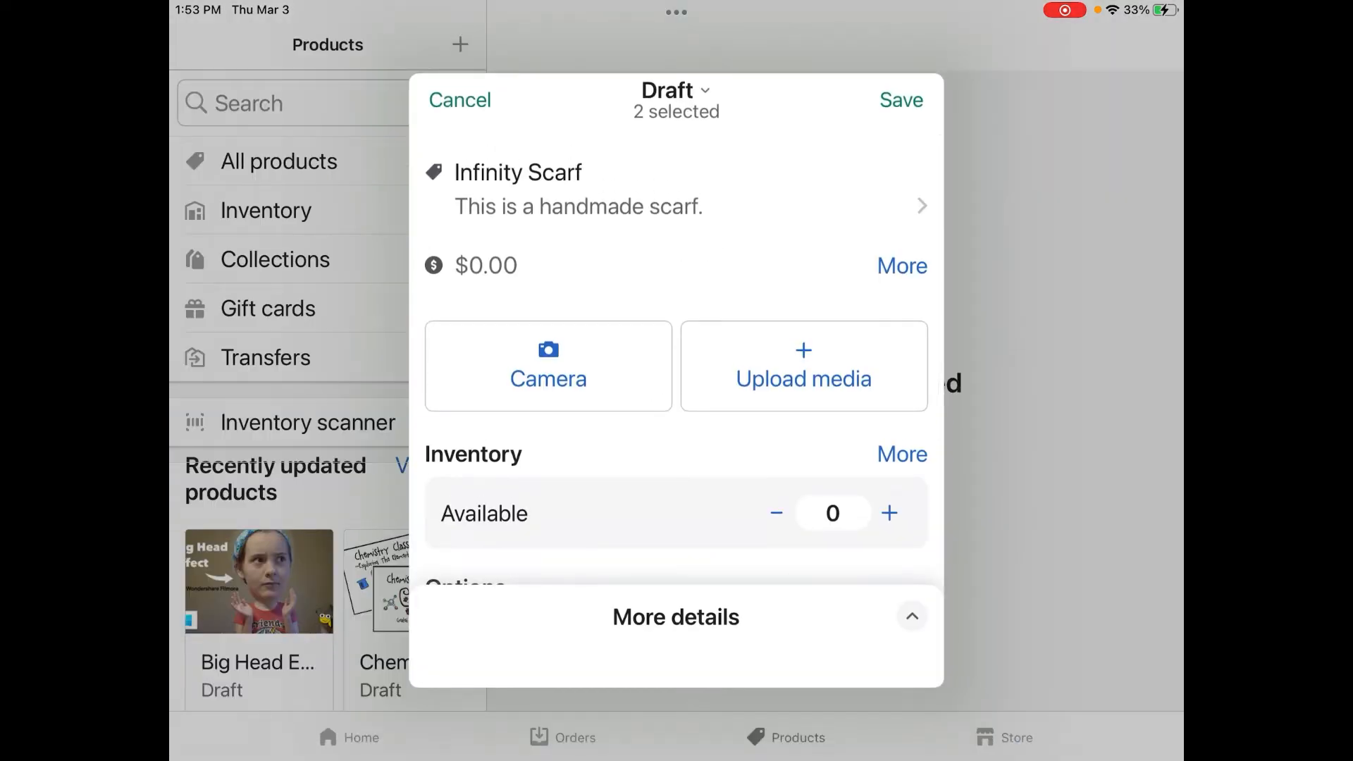
# Add a camera photo of the purple scarf and set the price to $30.00
pyautogui.click(548, 366)
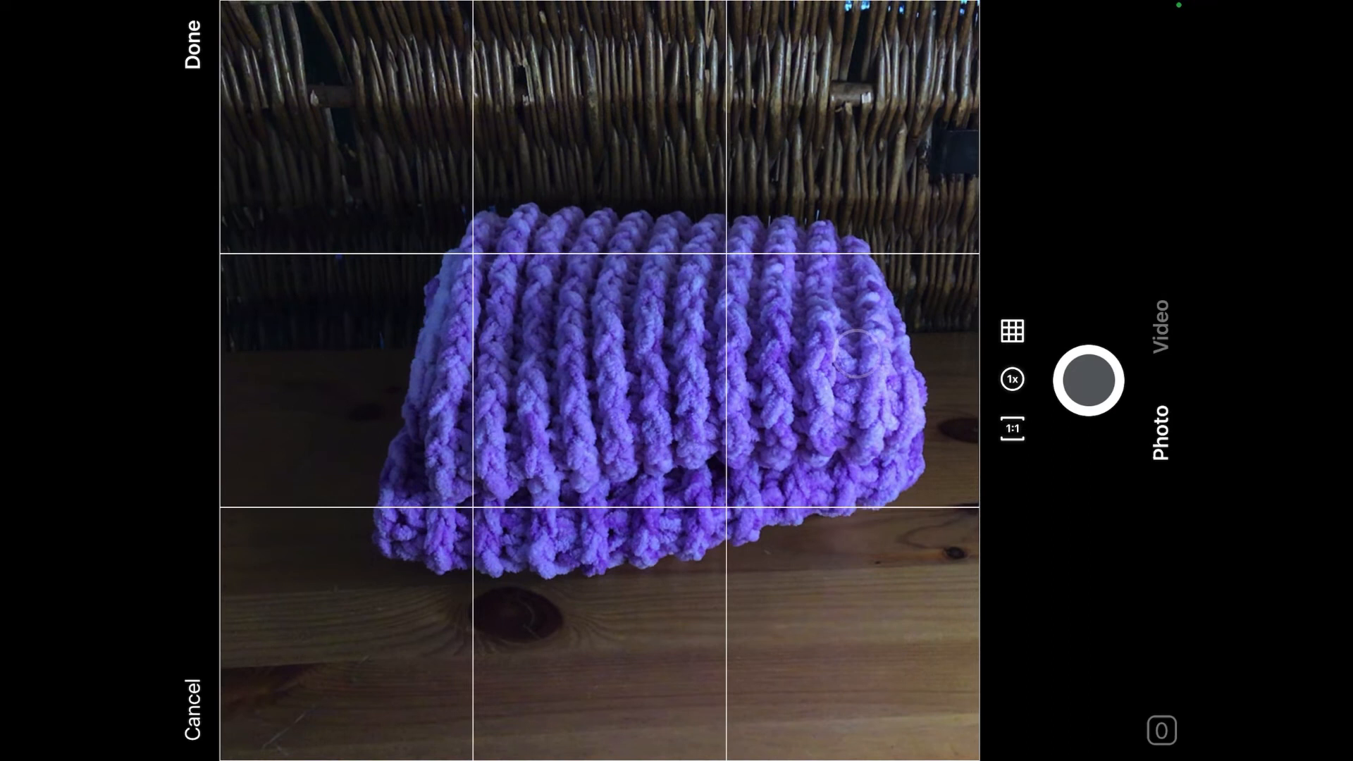
pyautogui.click(1089, 381)
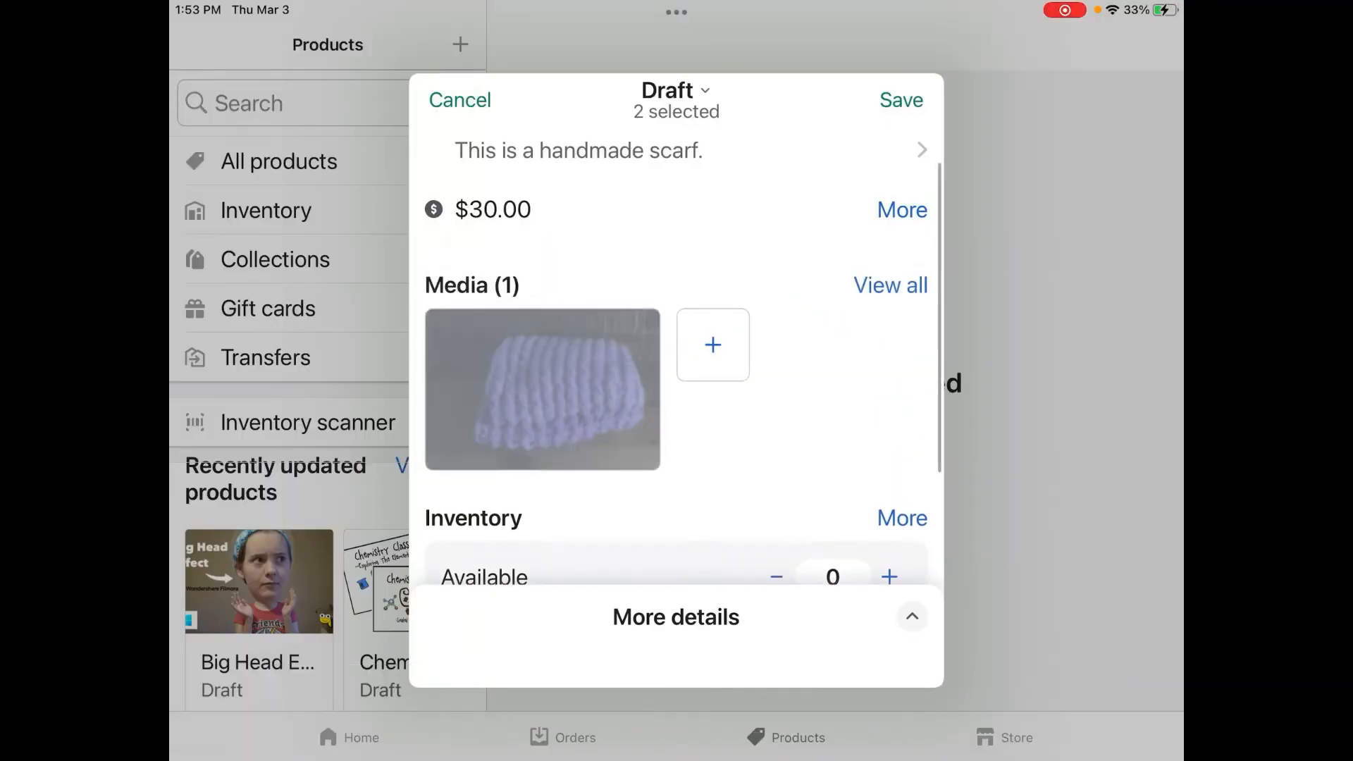
pyautogui.scroll(-3)
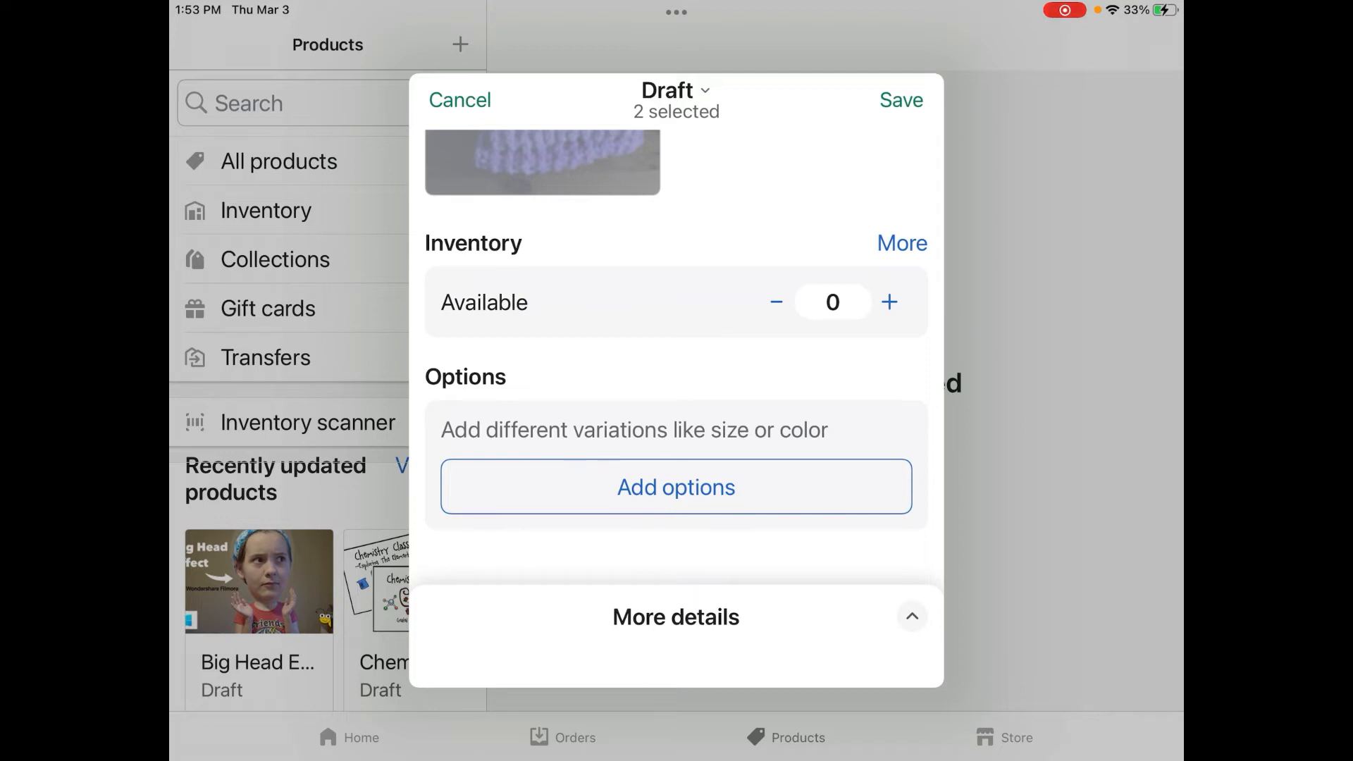
# Expand More details, review Product organization and Collections, then save the draft
pyautogui.click(676, 616)
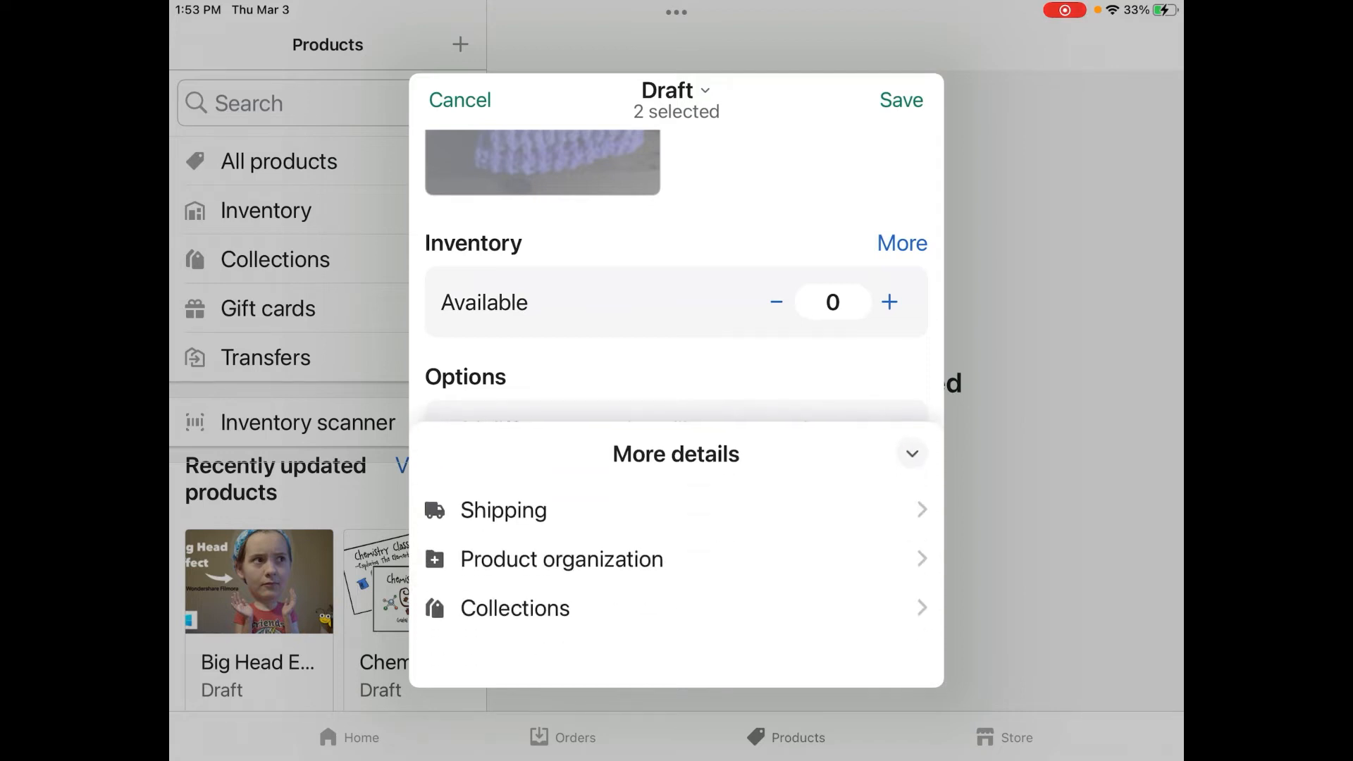
pyautogui.click(503, 509)
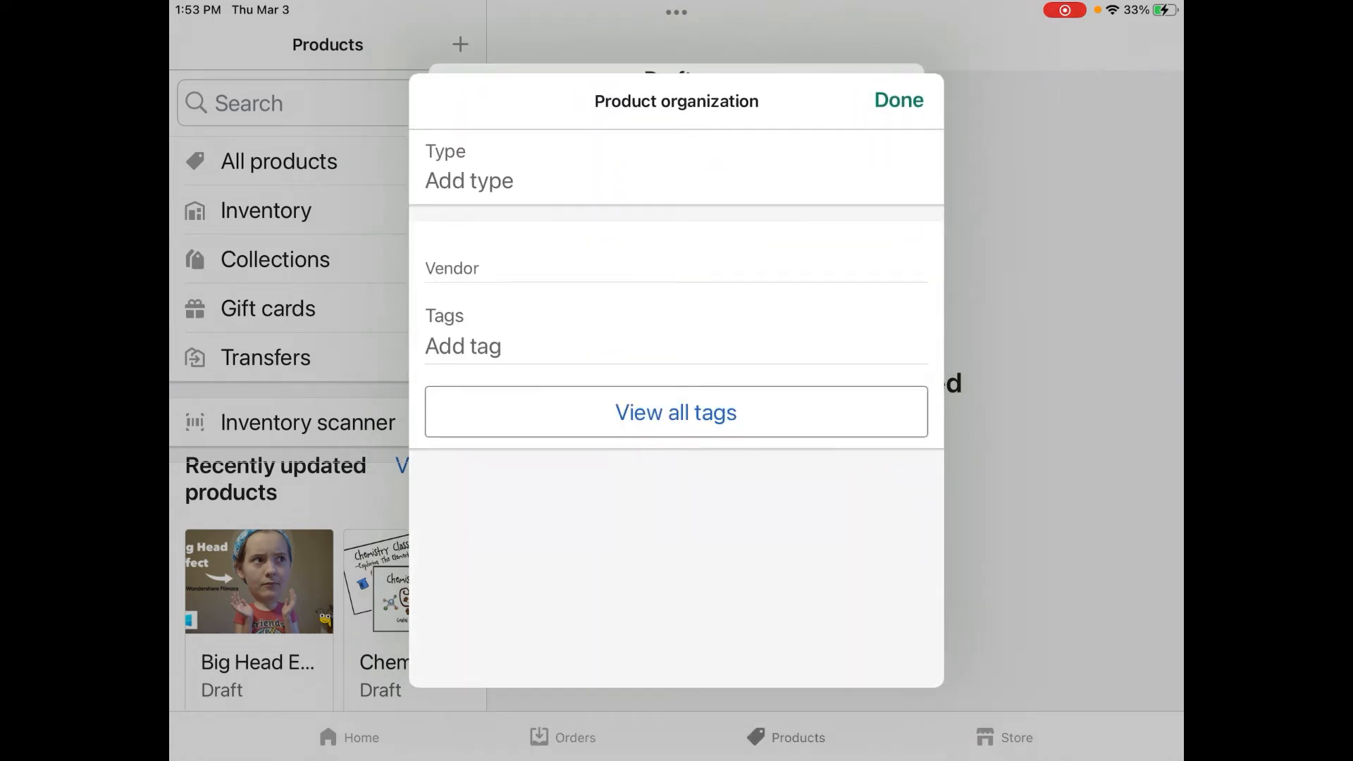
pyautogui.click(897, 100)
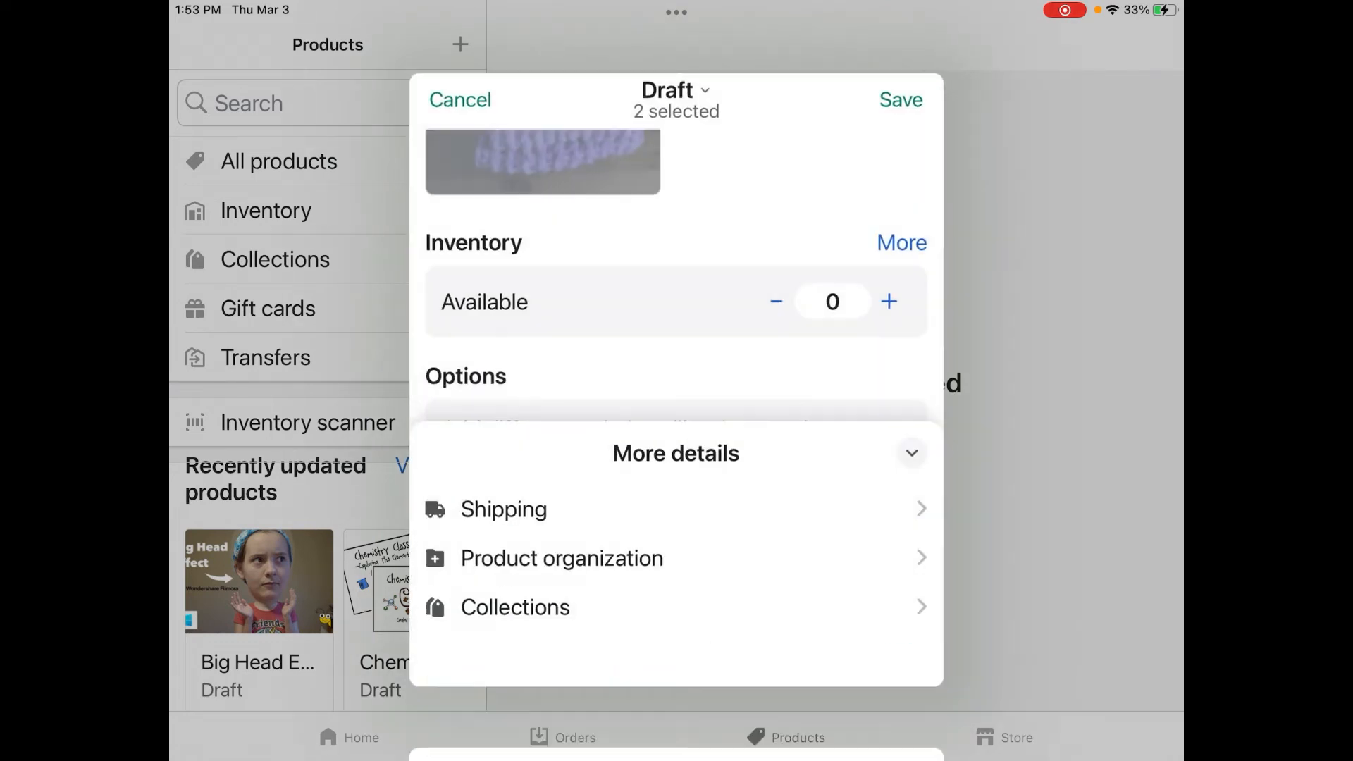
pyautogui.click(515, 607)
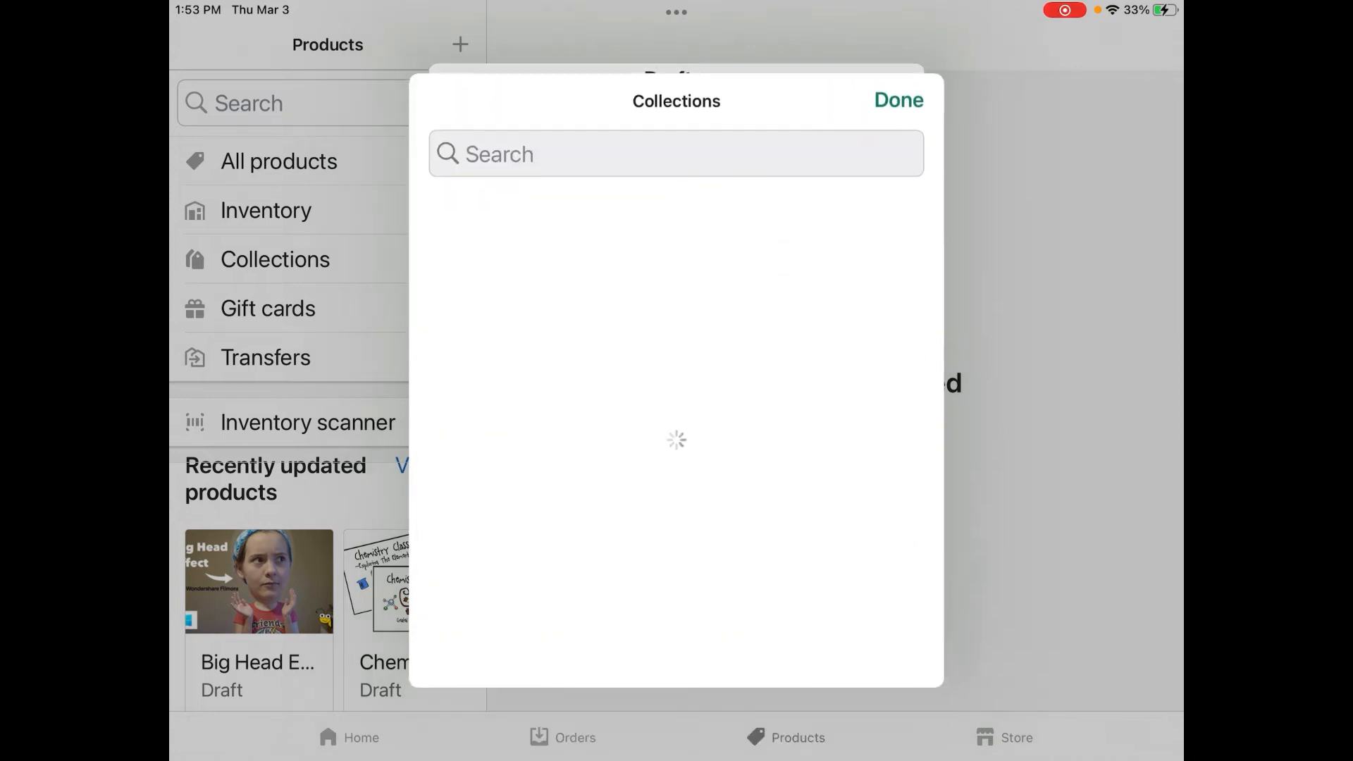
pyautogui.click(896, 100)
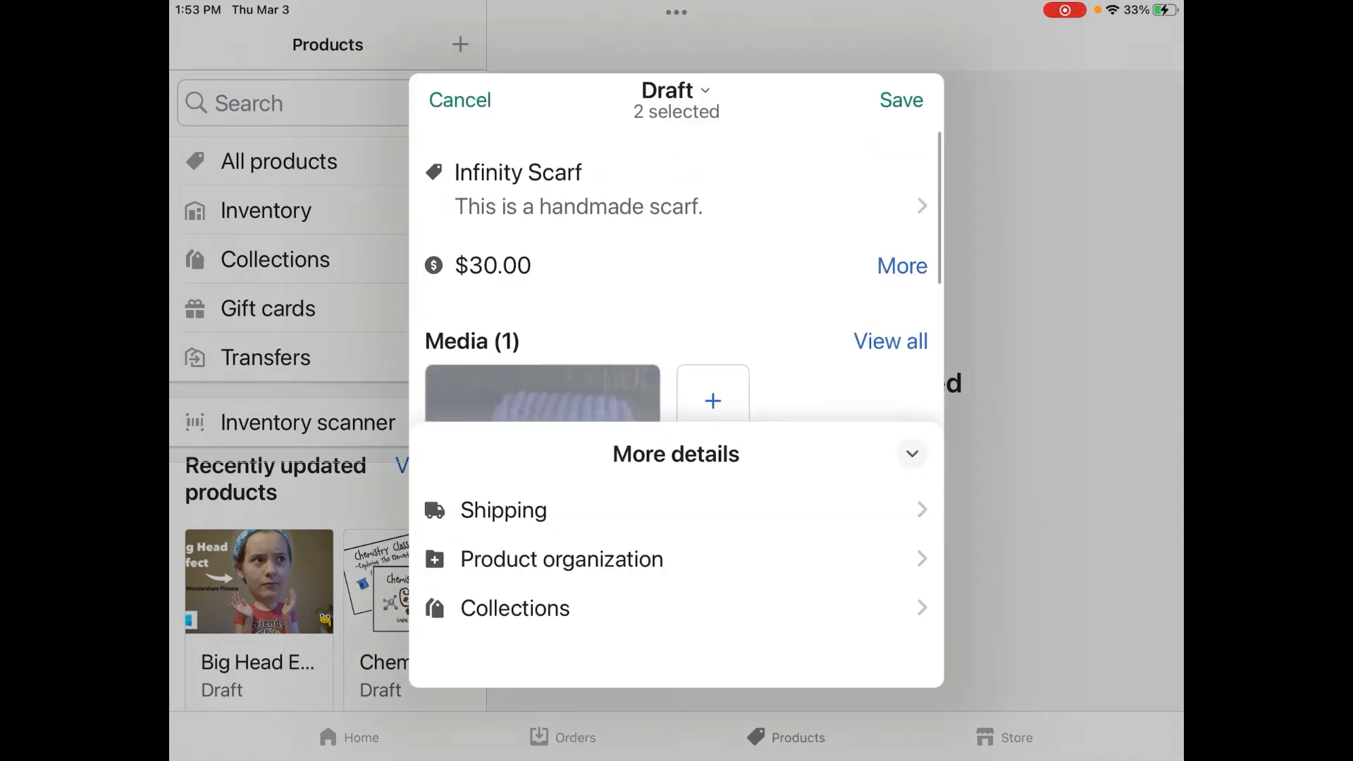
pyautogui.click(711, 400)
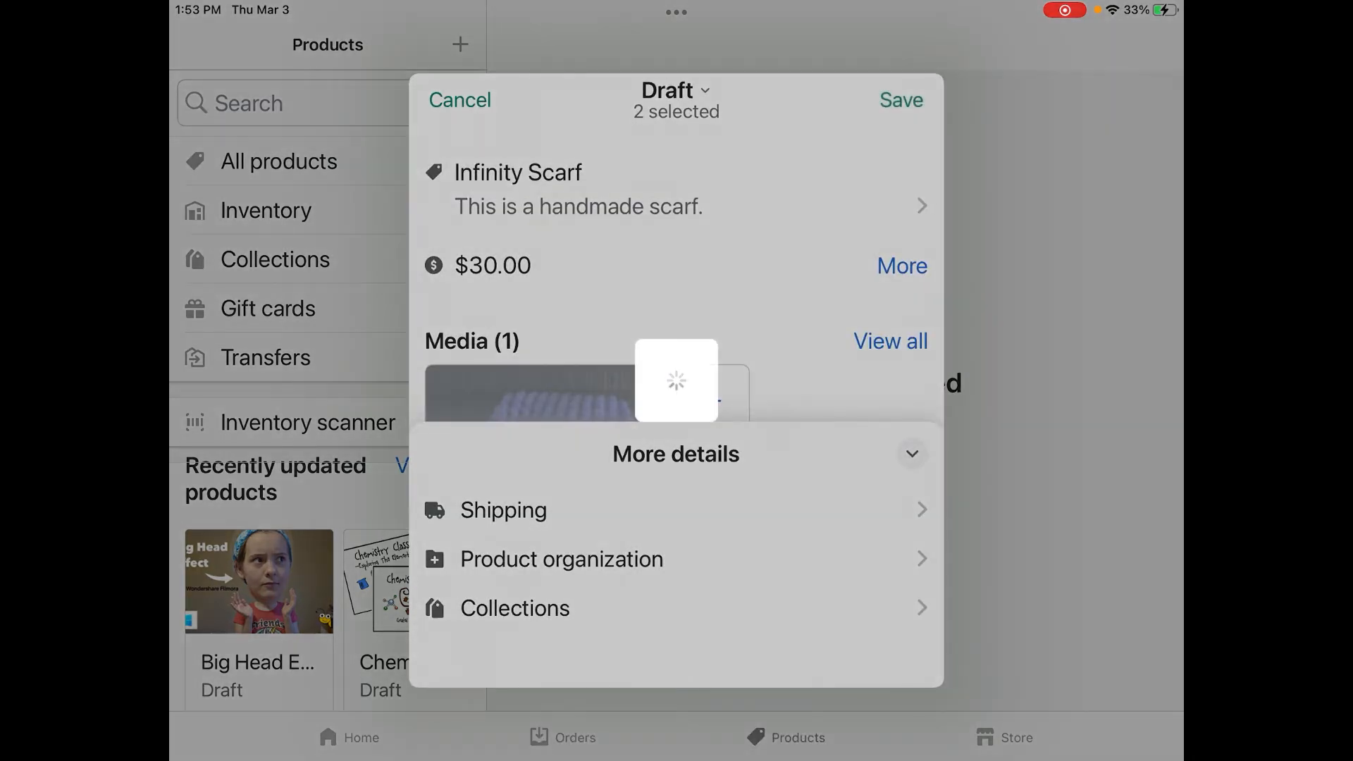
# Dismiss the saved view and reopen the Infinity Scarf draft from recent products
pyautogui.click(899, 100)
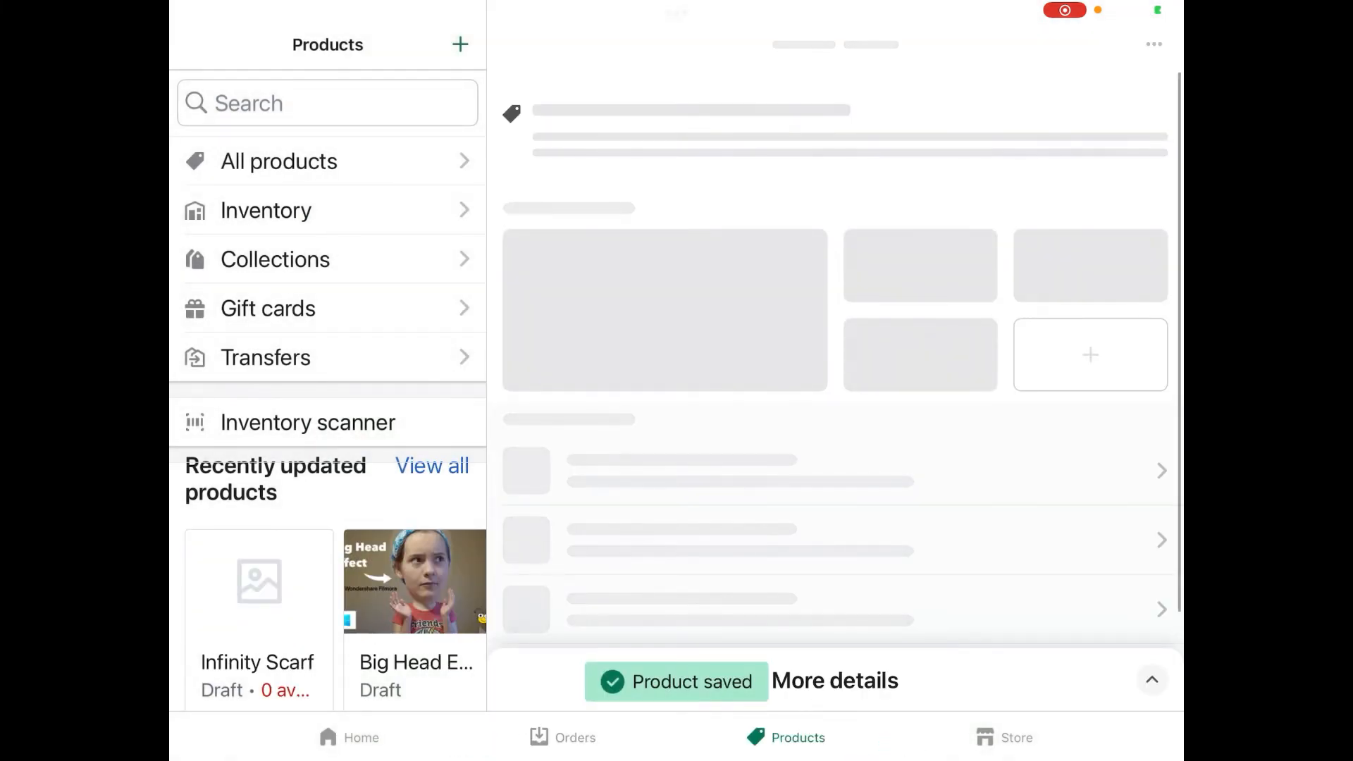
pyautogui.click(257, 619)
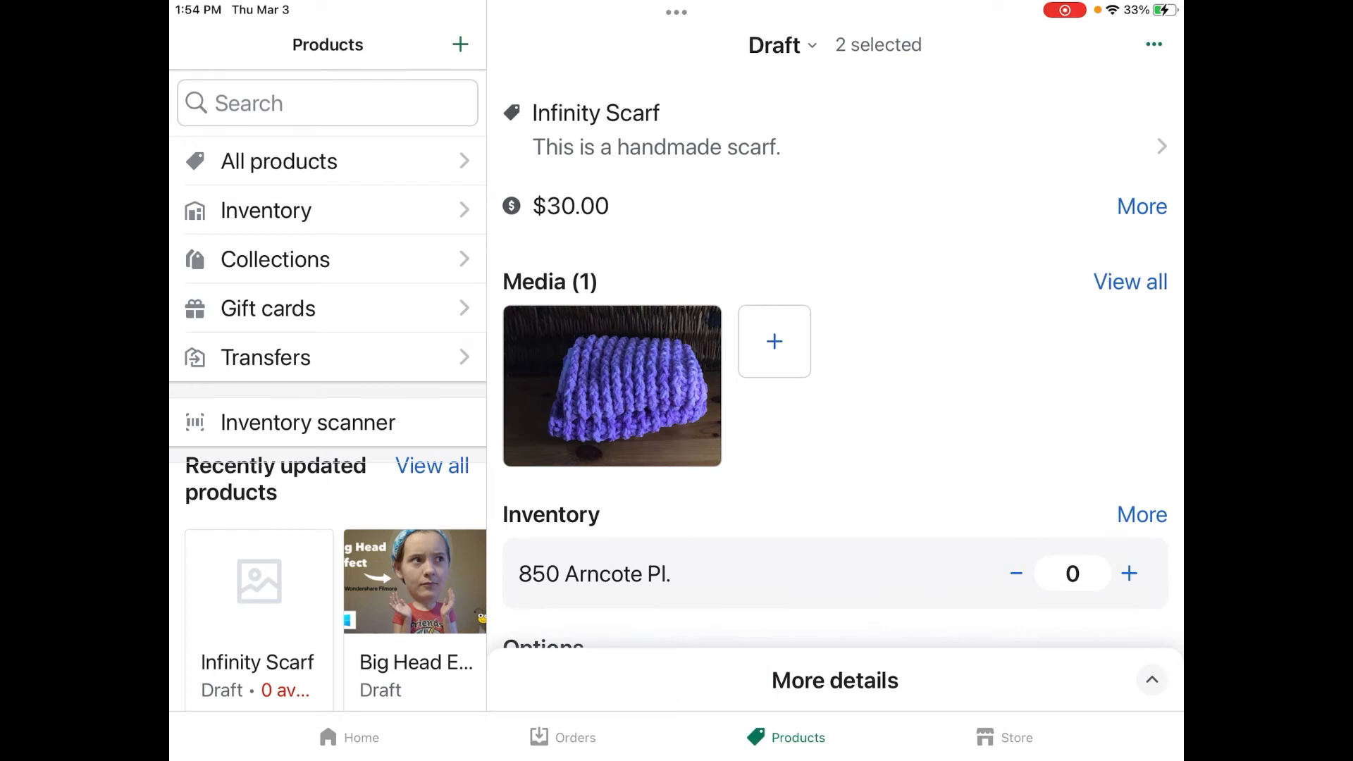
# Change the Infinity Scarf status from Draft to Active and save
pyautogui.click(774, 45)
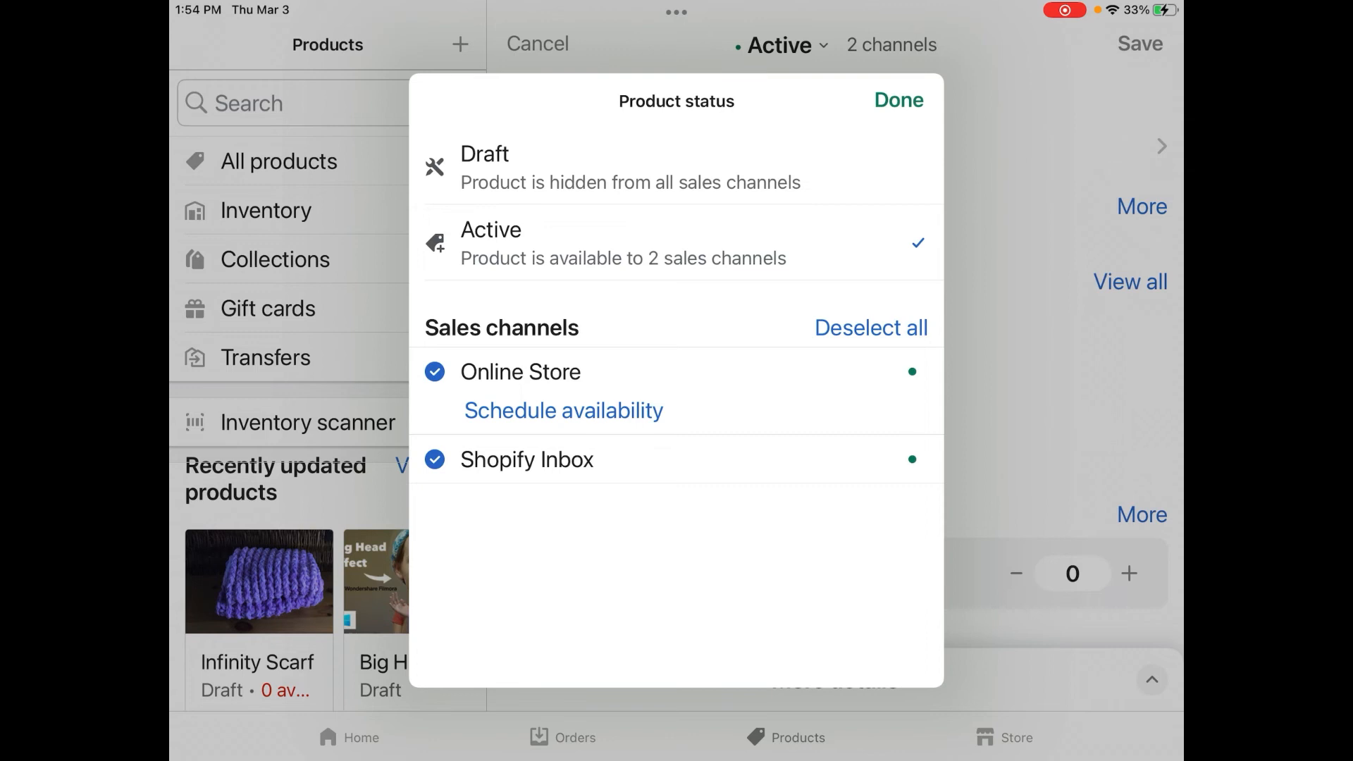
pyautogui.click(898, 100)
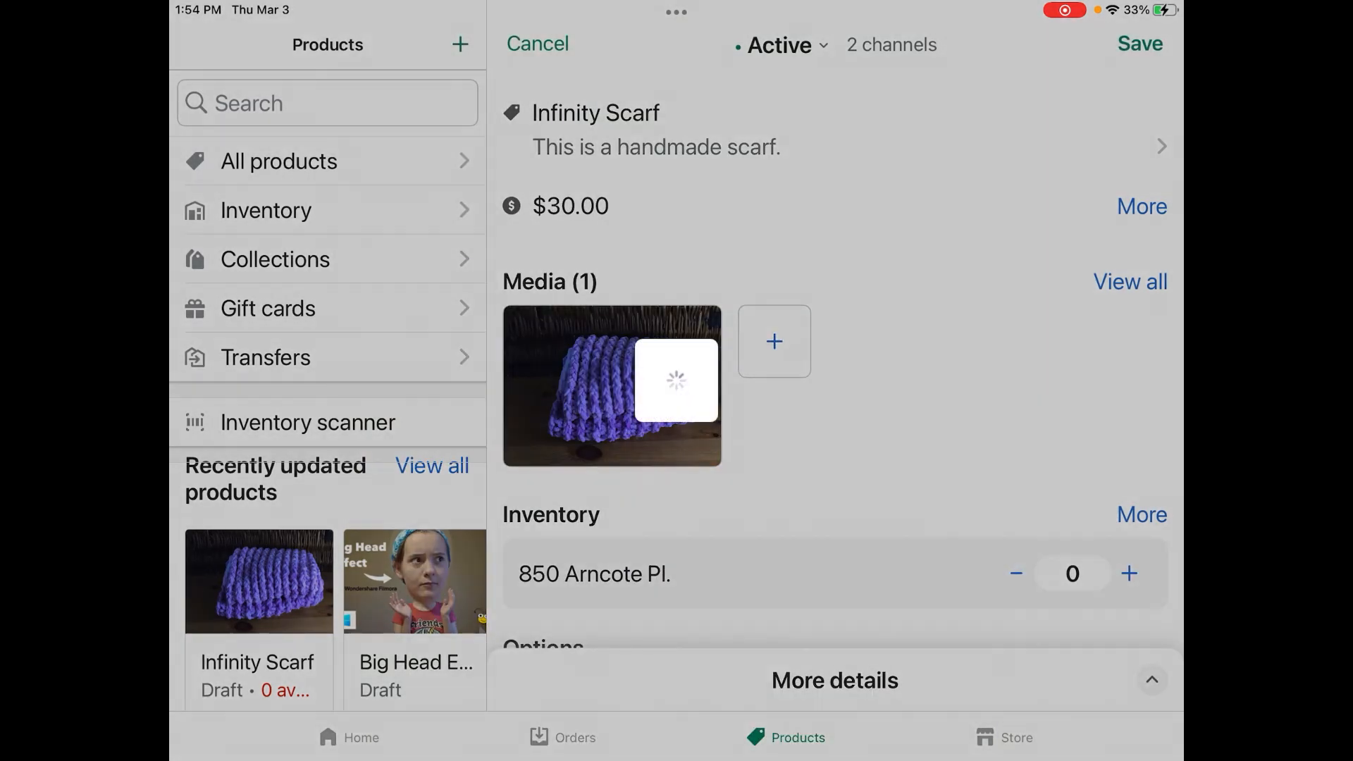
pyautogui.click(1138, 43)
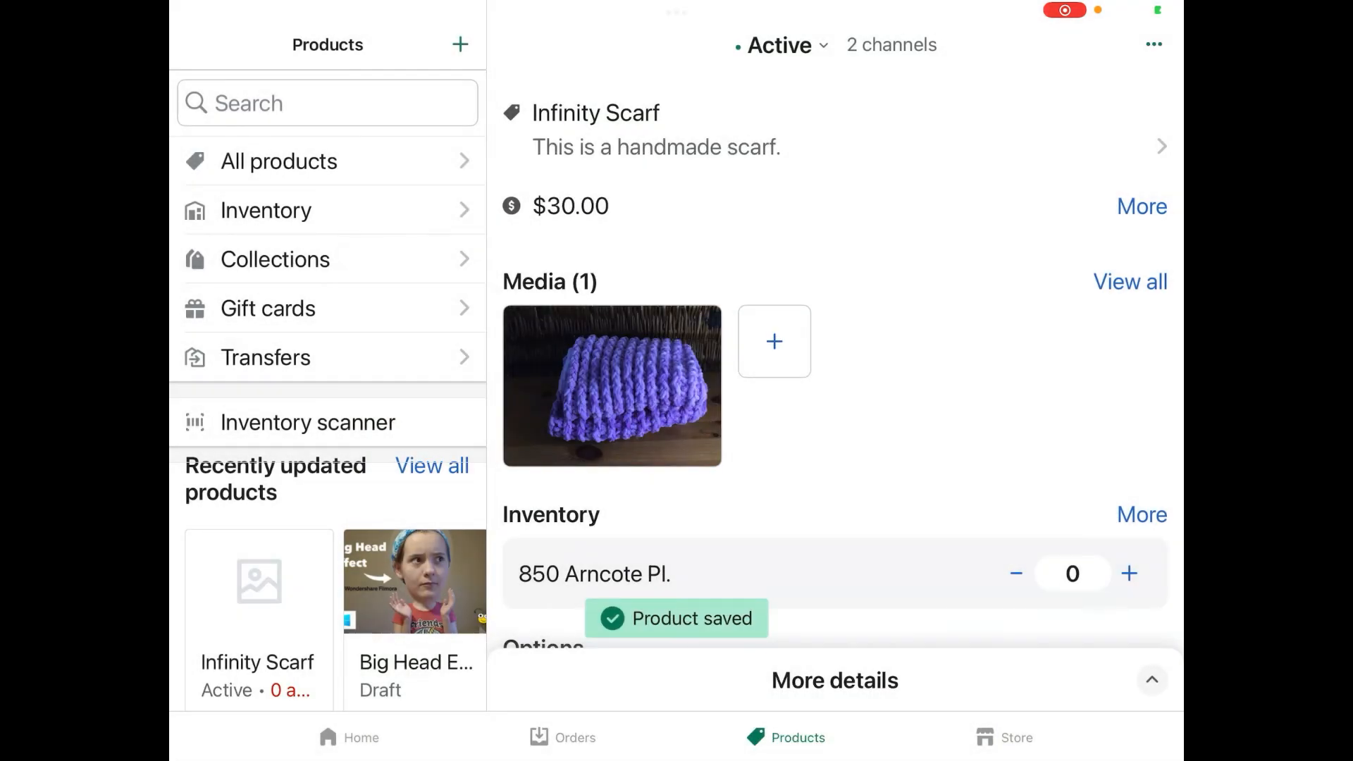